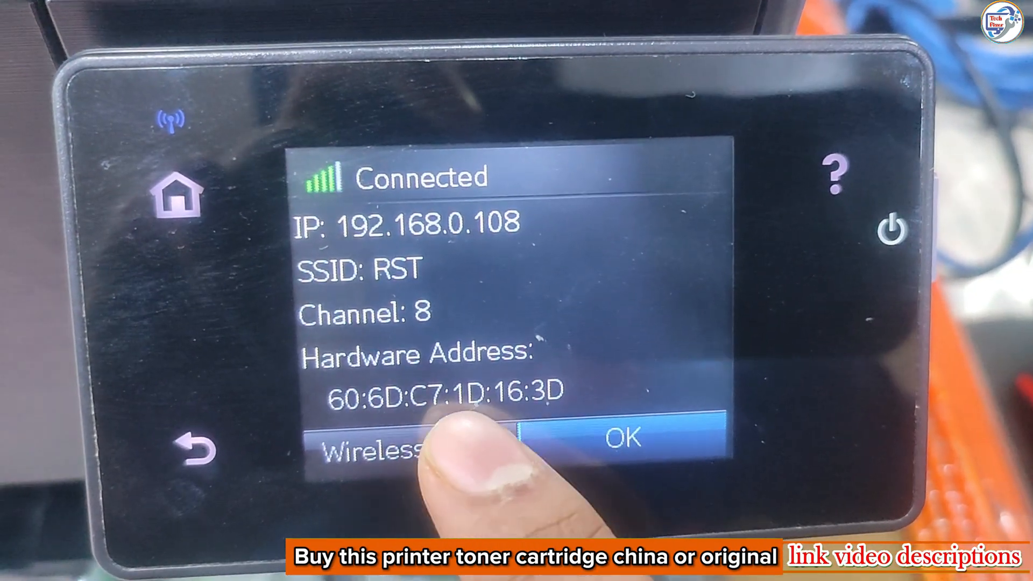
- Switch Wireless Direct printing On from the Wireless Menu's Wireless Direct Settings
click(369, 451)
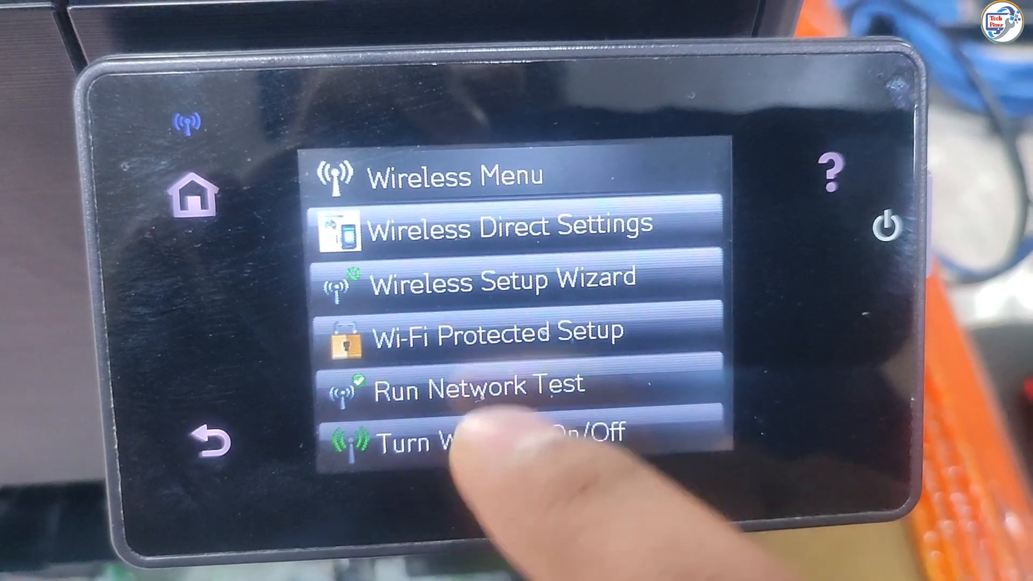
click(510, 227)
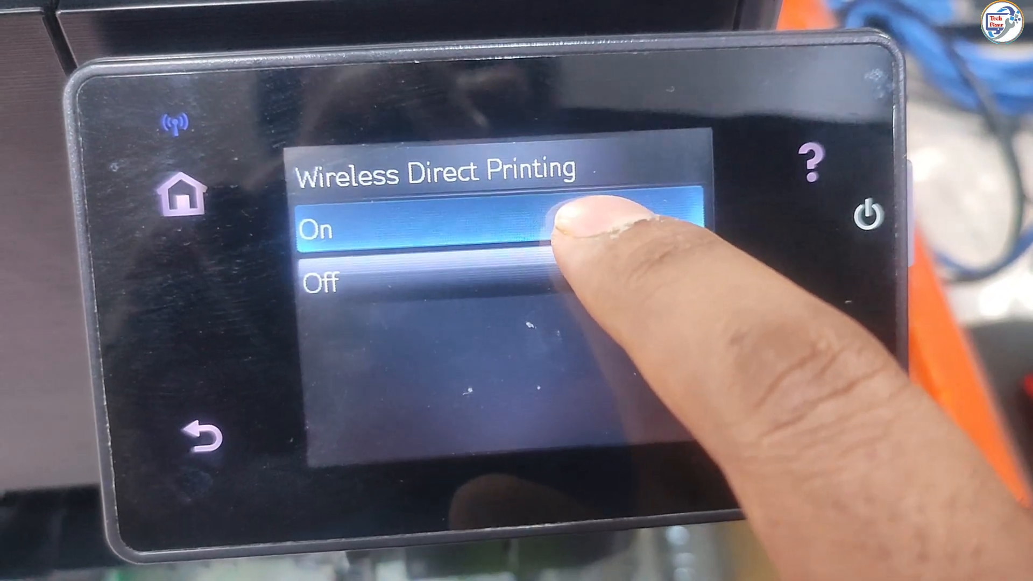
click(198, 434)
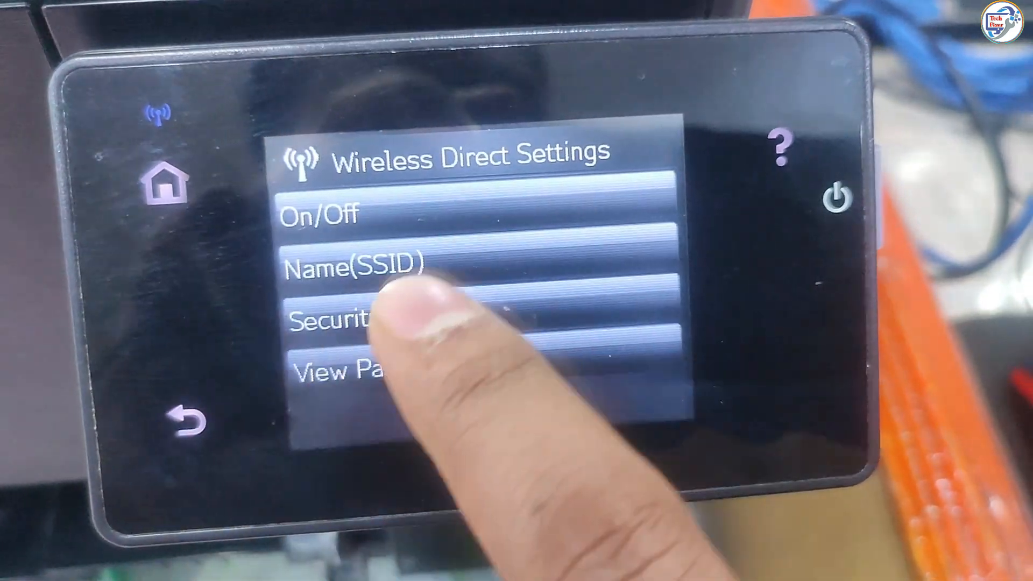
- Check the Wireless Direct Name (SSID), then open Security to enter a passphrase
click(353, 266)
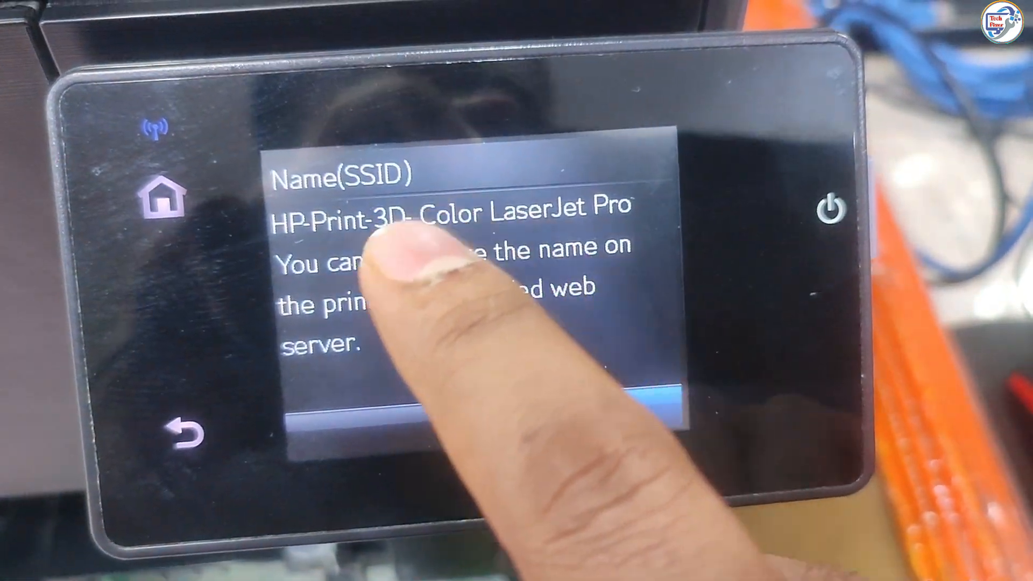
click(568, 403)
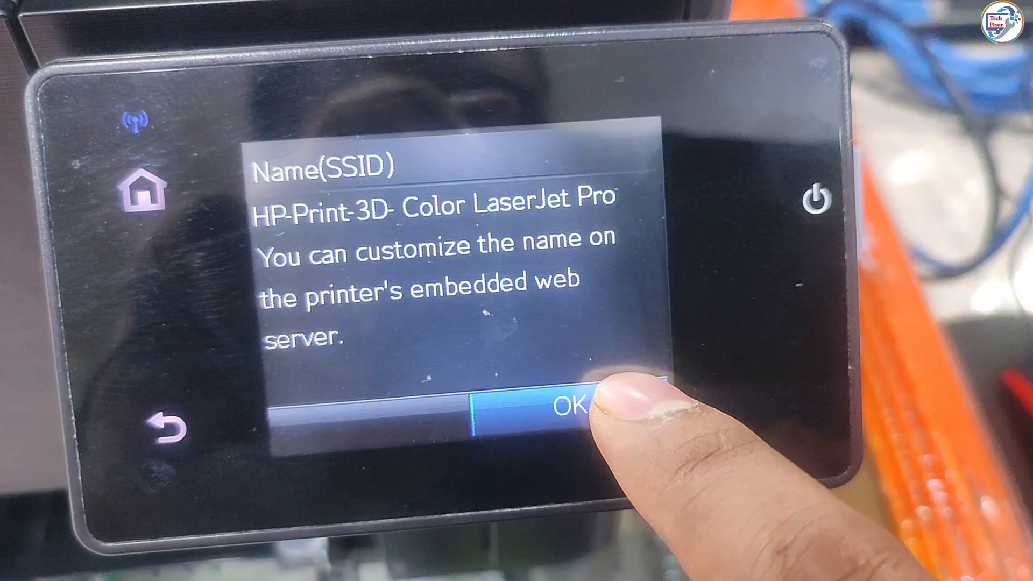
click(570, 406)
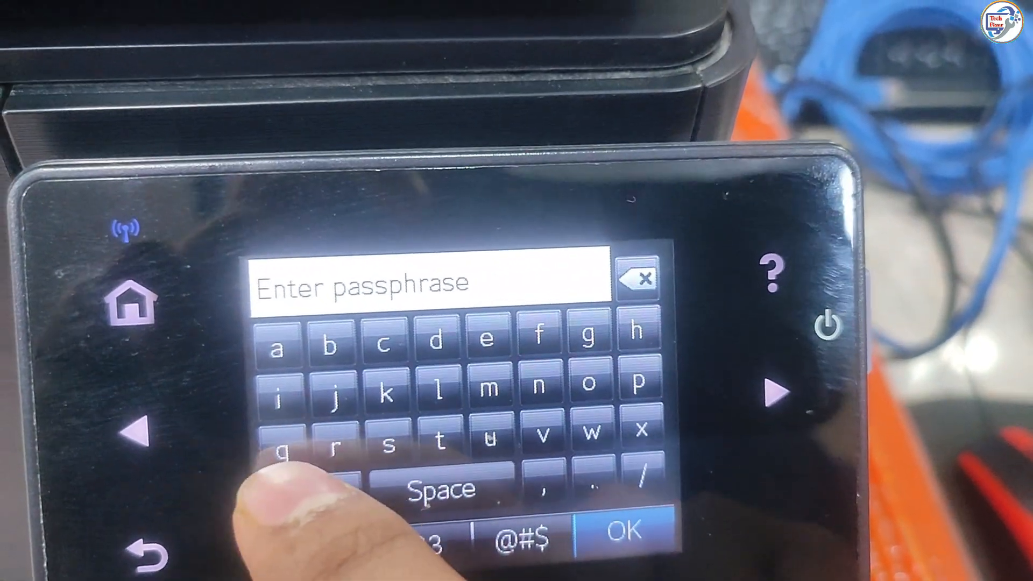
click(279, 346)
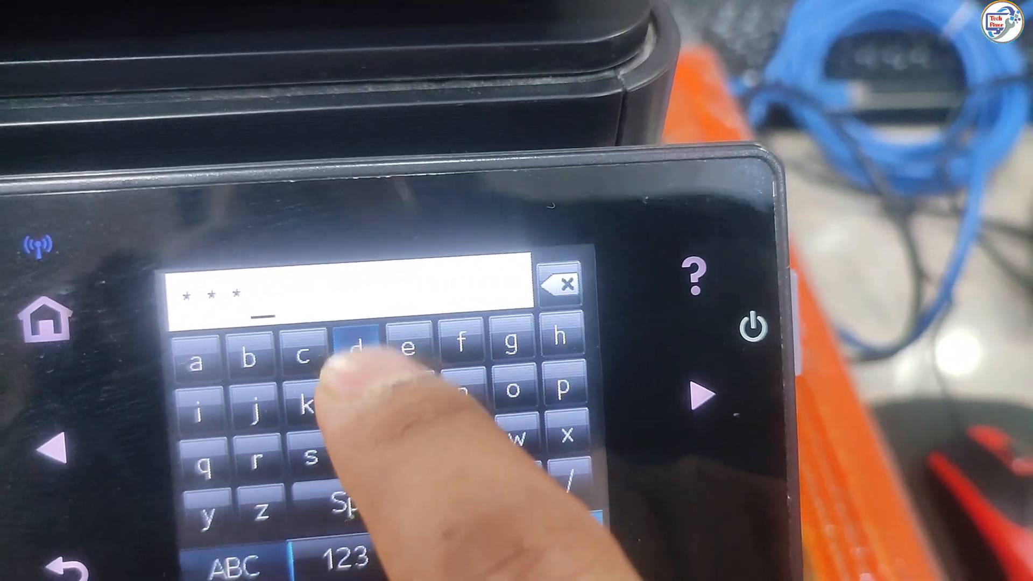
click(353, 346)
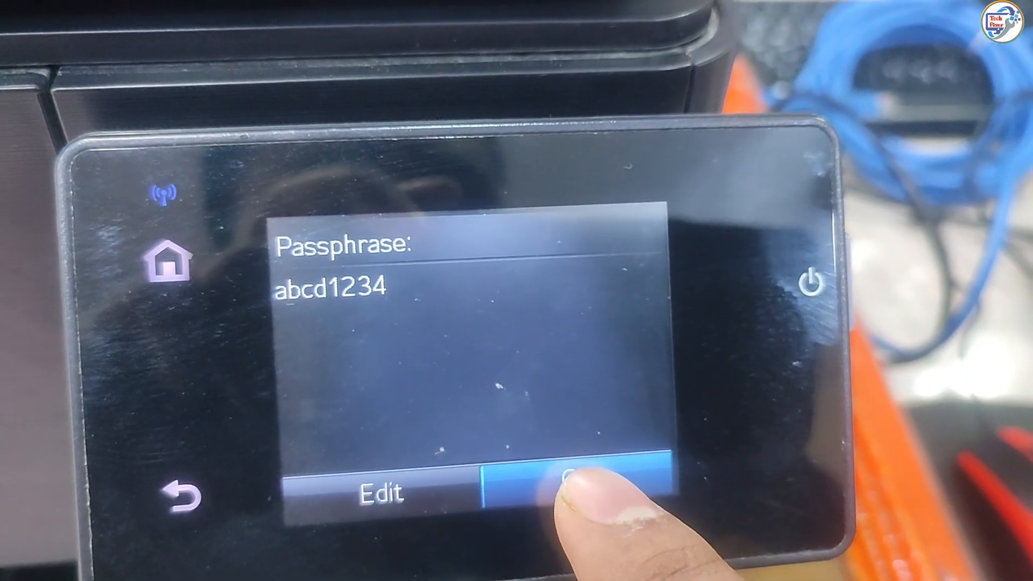
click(580, 491)
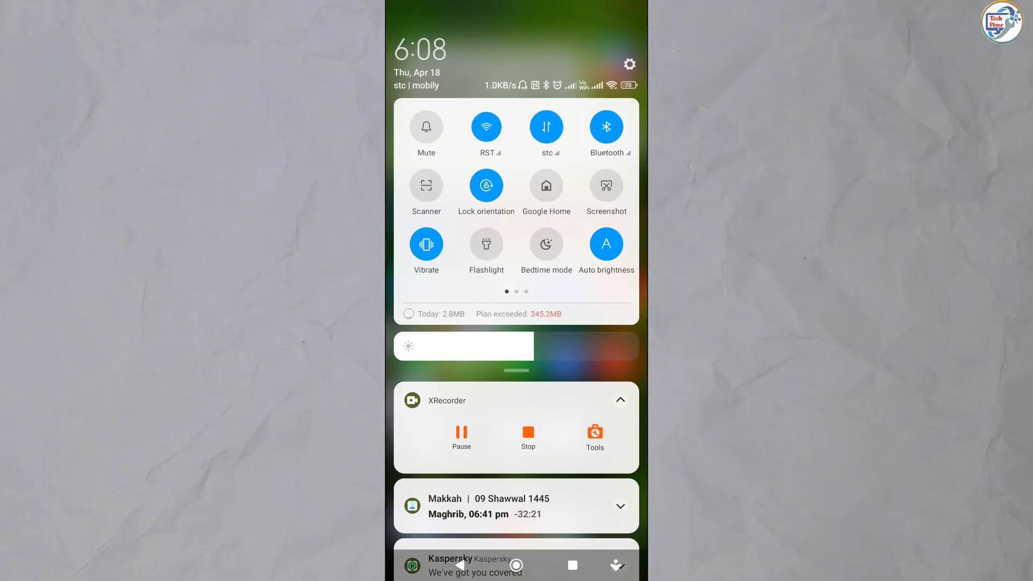
- Show the phone's Wi-Fi network list with the HP-Print network available
click(485, 126)
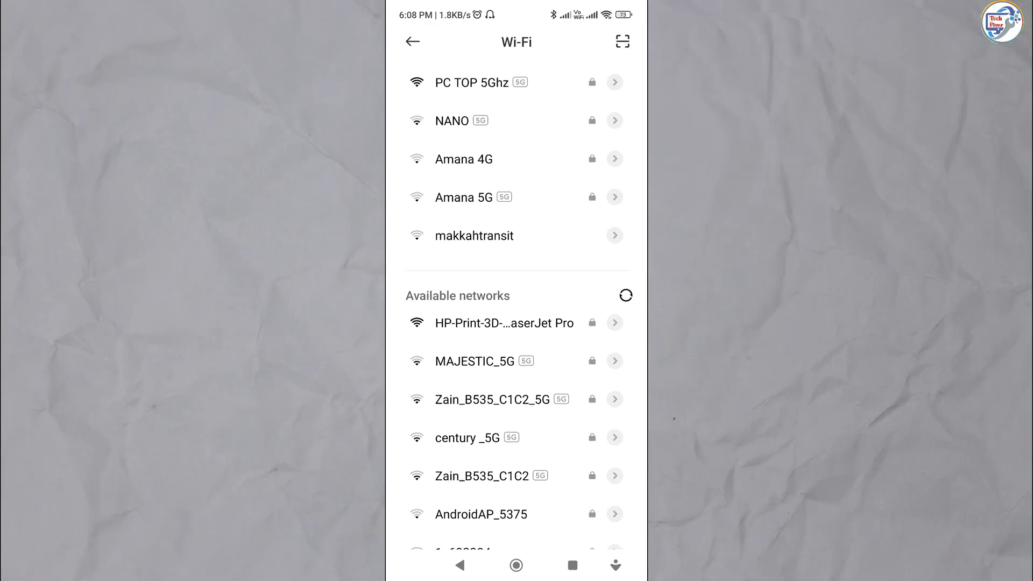
- Connect the phone to the HP-Print-3D Color LaserJet Pro network with its passphrase
click(489, 323)
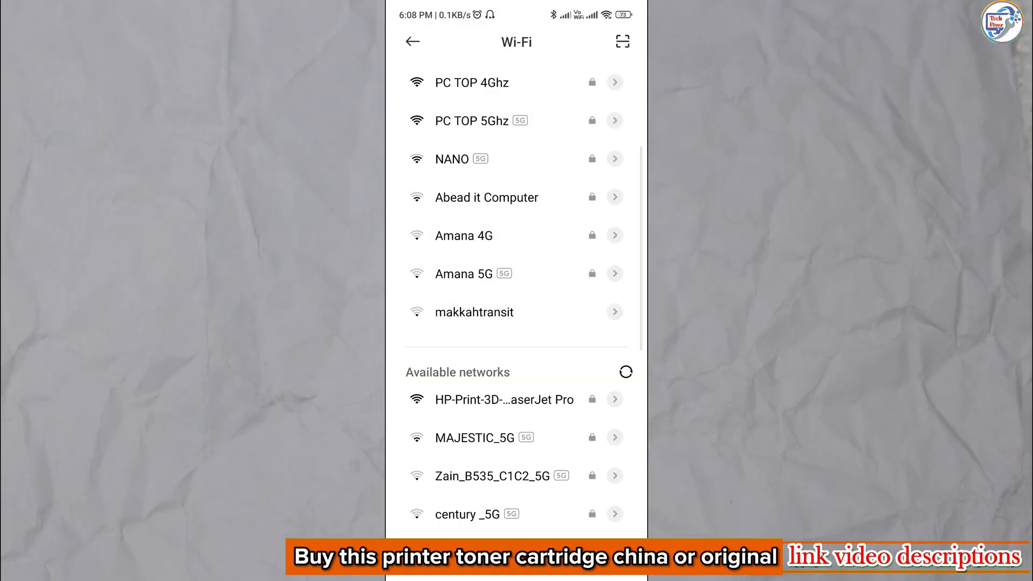
click(503, 399)
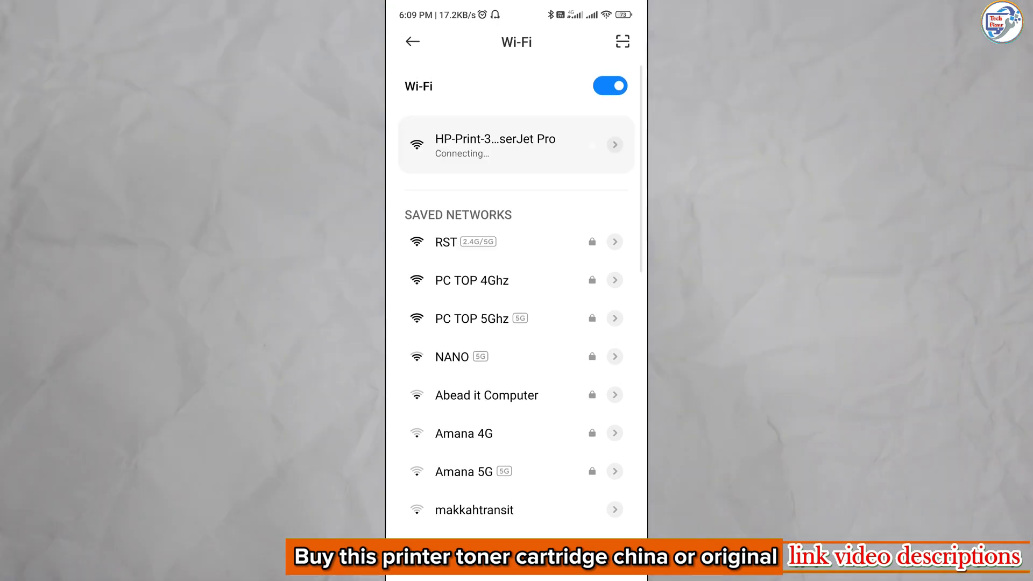